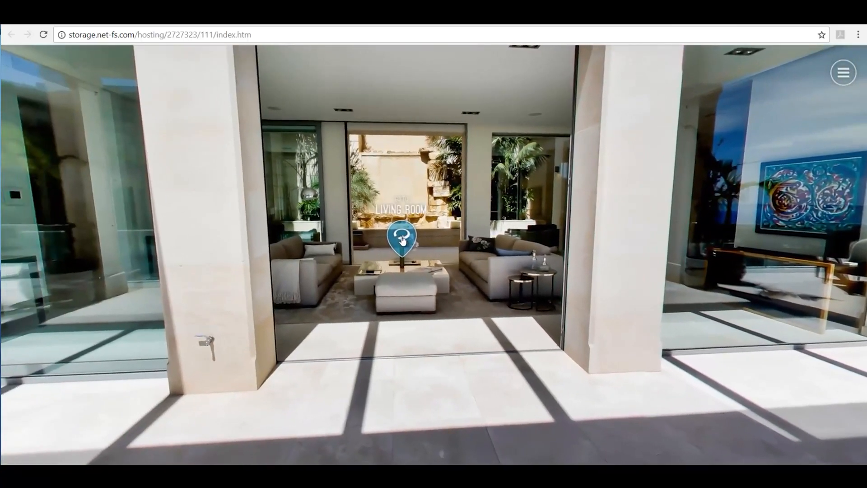
- Walk from the terrace through the courtyard and living room toward the hallway
left_click(402, 240)
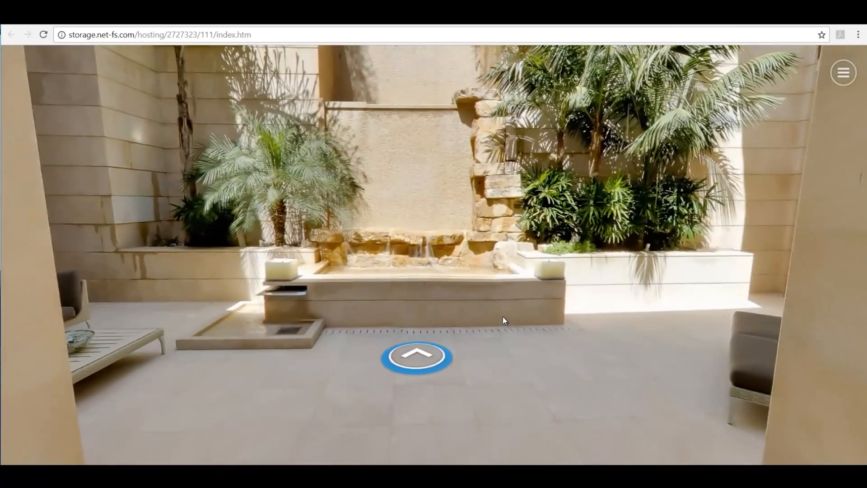
left_click(416, 357)
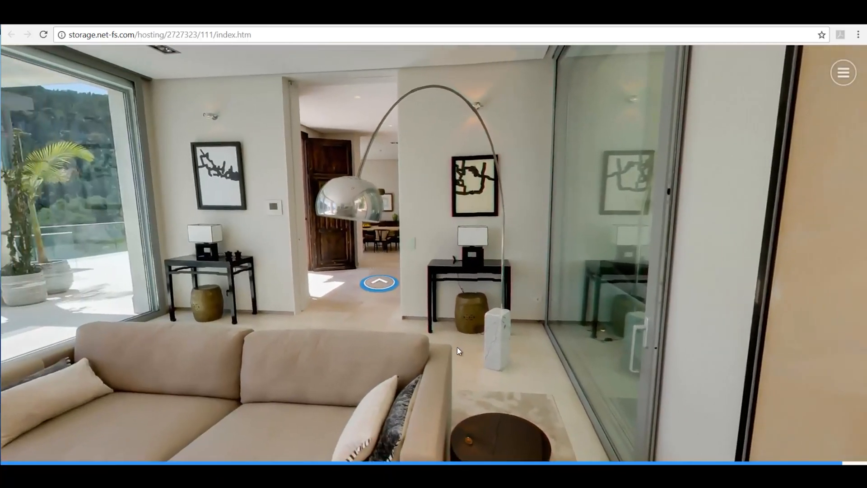
left_click(378, 283)
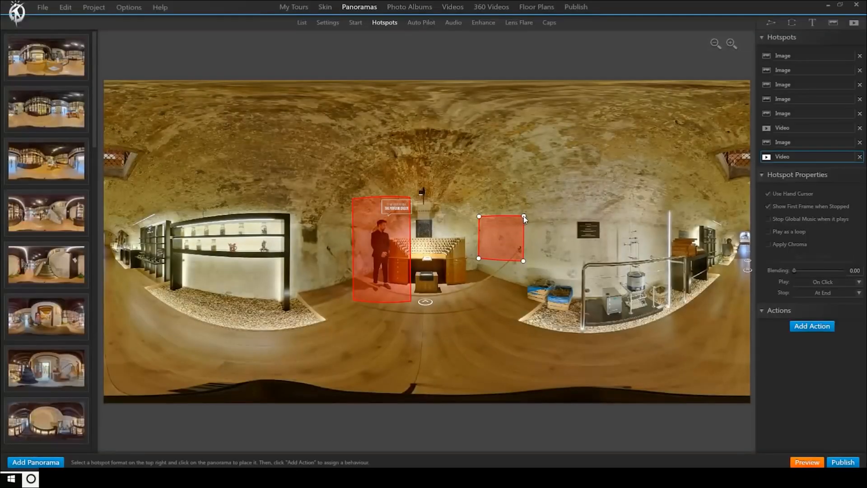
- Select the video hotspot and switch on looping playback
left_click(805, 461)
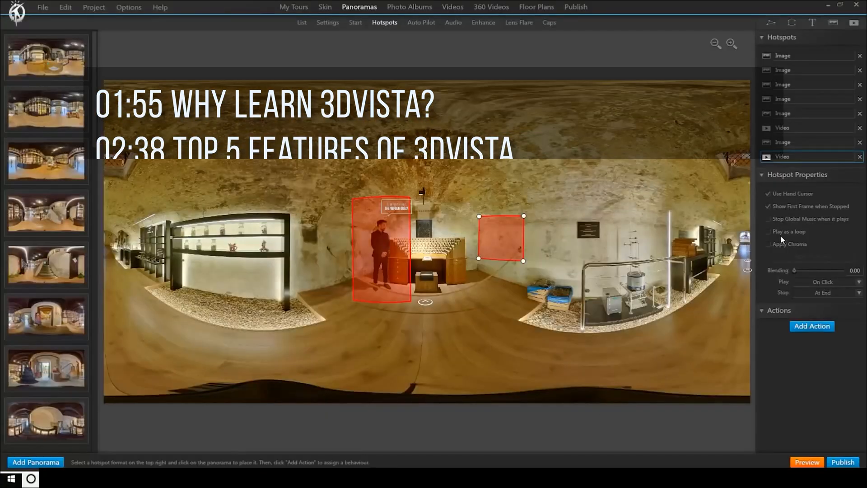
left_click(805, 462)
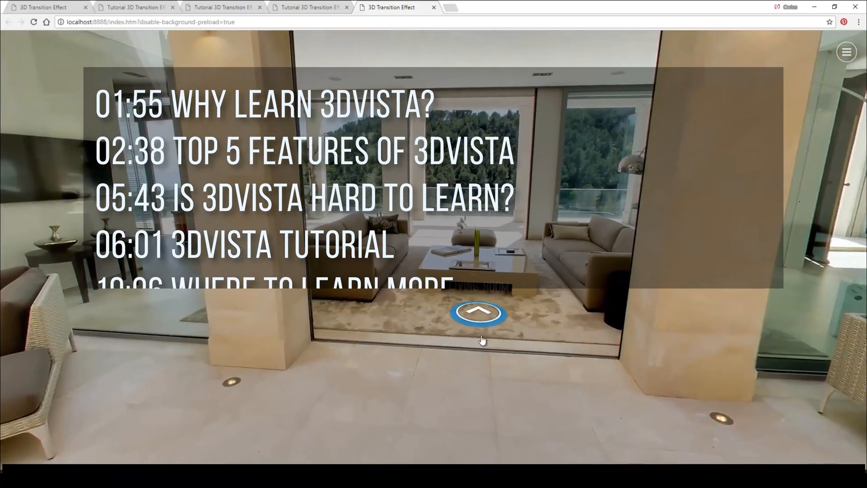
- Walk from the entrance into the living room with the 3D transition
left_click(478, 311)
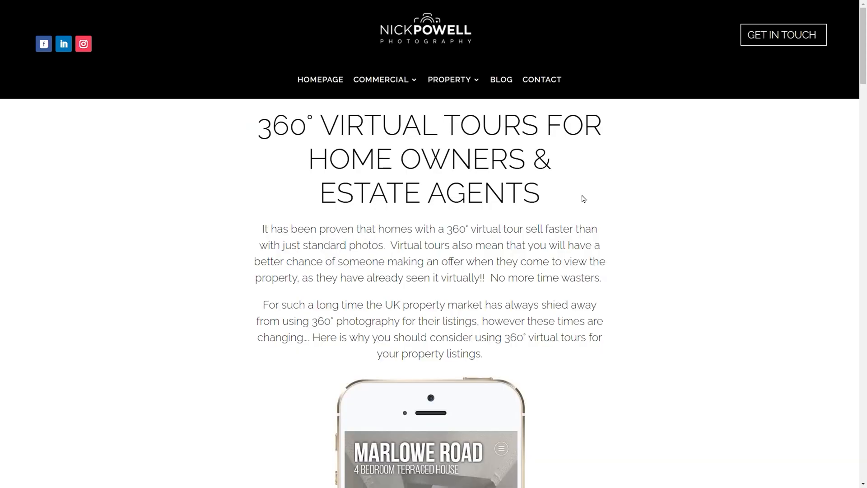
- Scroll down the 360° Virtual Tours page to the Marlowe Road phone mockup and map
scroll("down", 3)
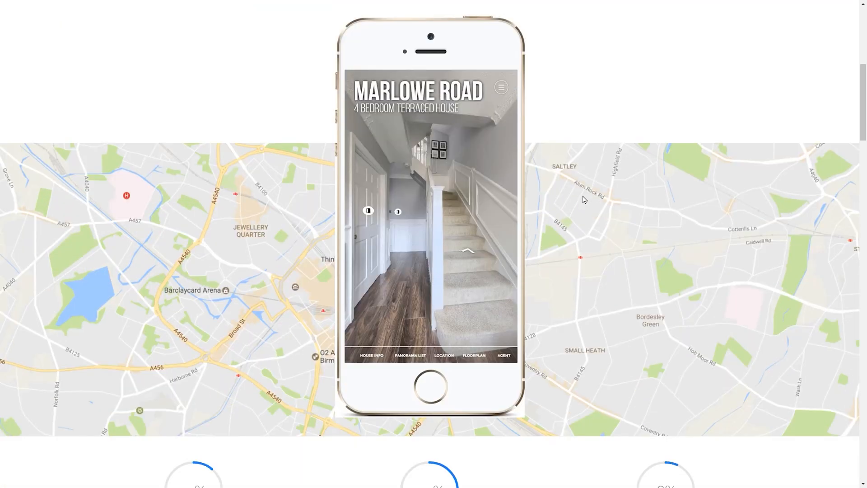
scroll("down", 3)
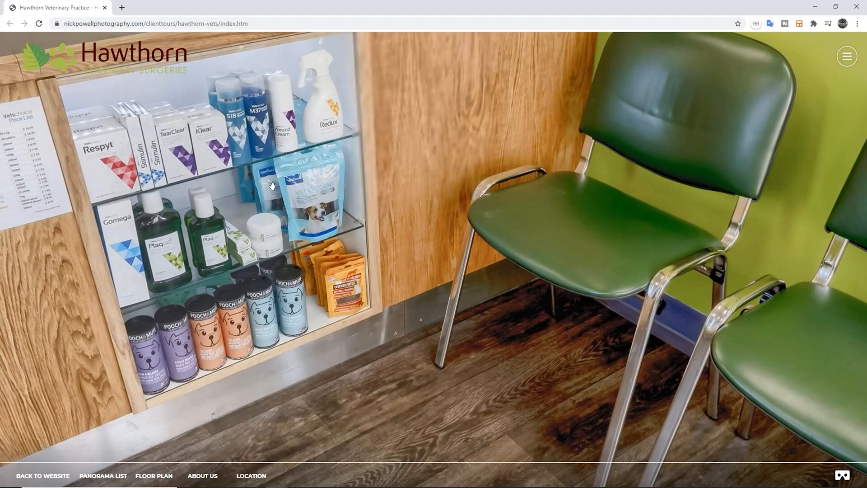
- Pan around the Hawthorn Vets waiting-room panorama
left_click_drag(271, 185, 290, 258)
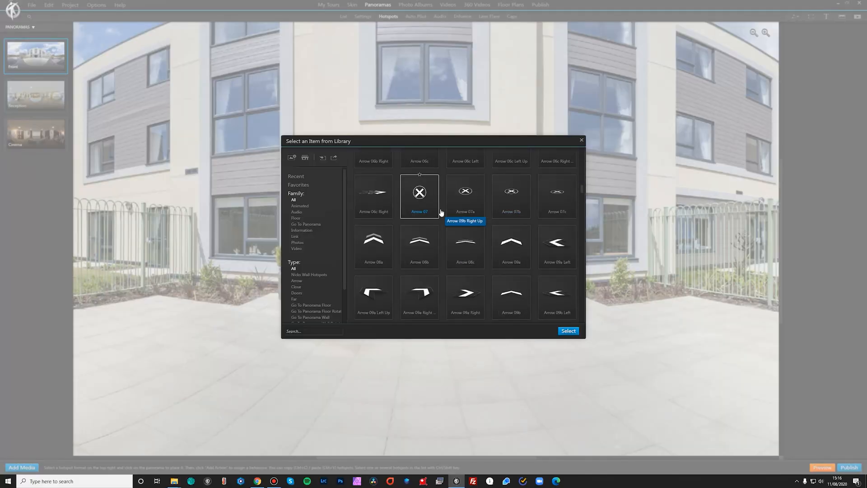
- Close the real estate agent popup in the preview and pan around the building entrance
scroll("down", 3)
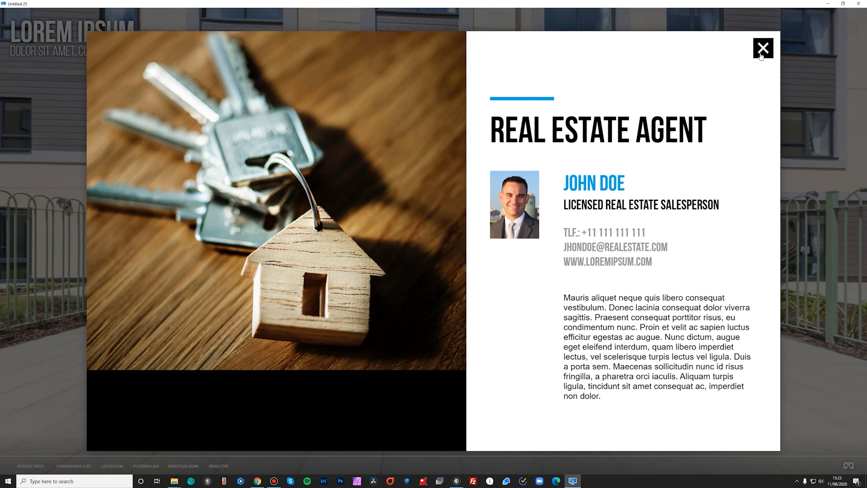
left_click(763, 48)
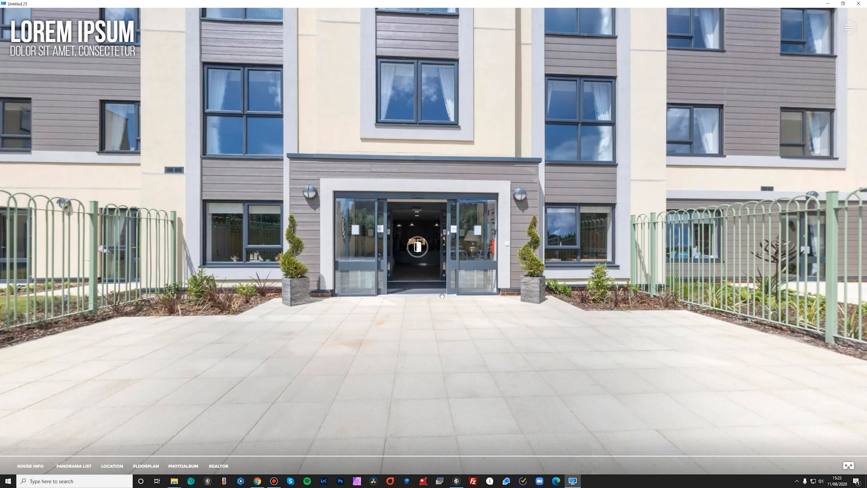
left_click_drag(417, 246, 487, 161)
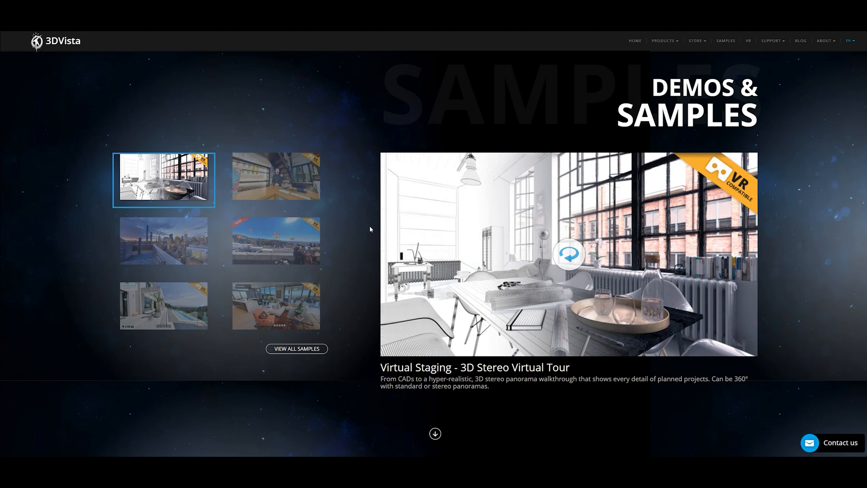
- Answer the ultrasound quiz correctly and reveal the hidden surgical mask in the E-Learning demo
scroll("down", 3)
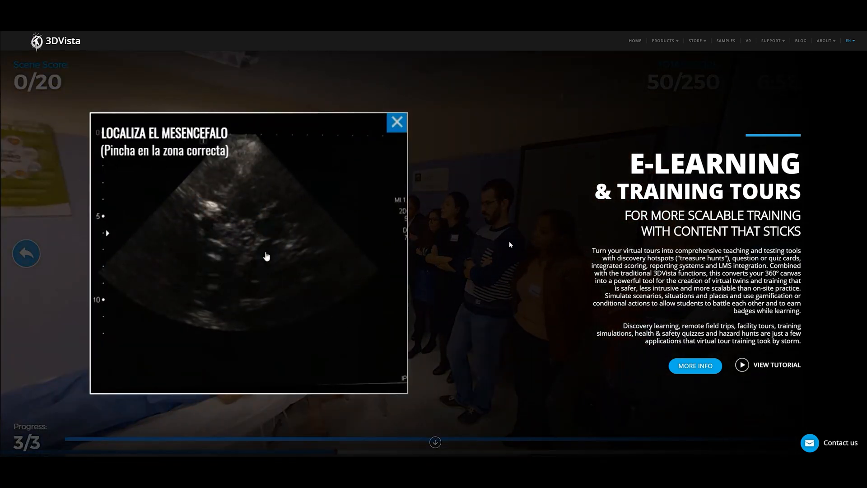
left_click(396, 122)
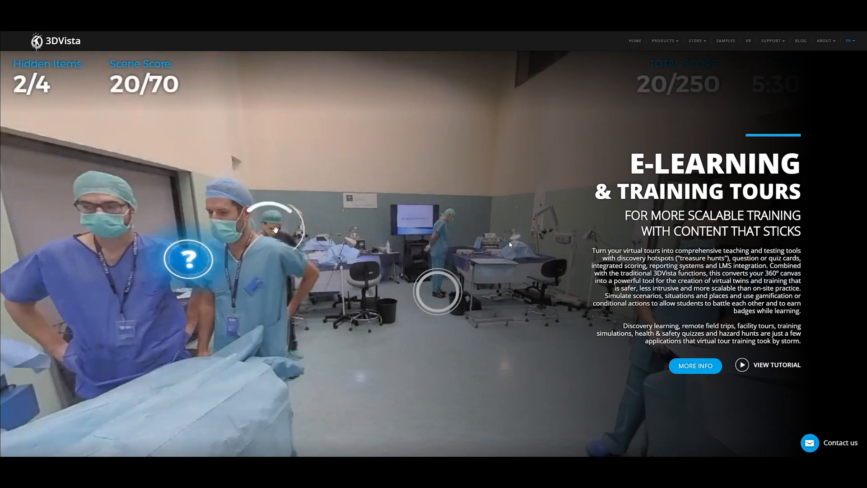
left_click(187, 259)
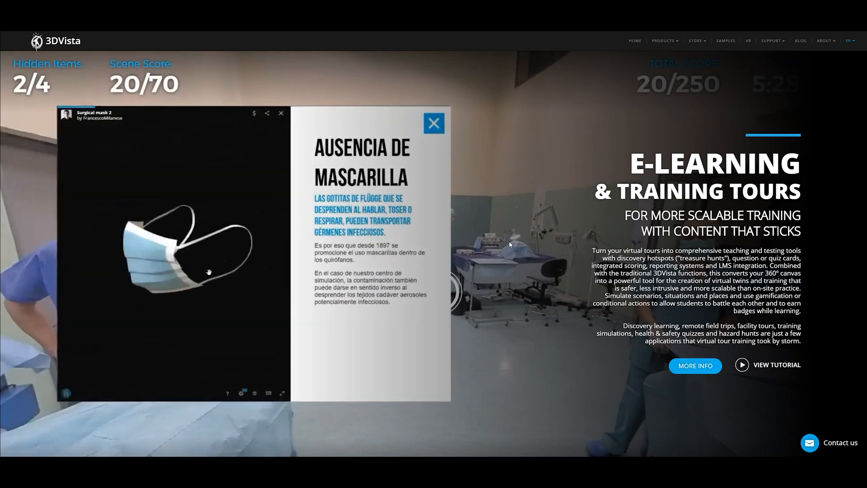
- Enter the dining room in the Live Guided Tours demo and close the table model popup
scroll("down", 3)
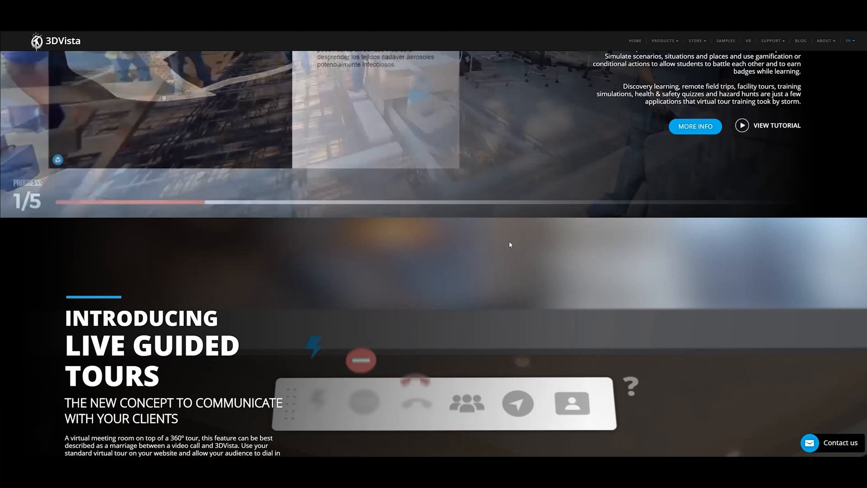
scroll("down", 3)
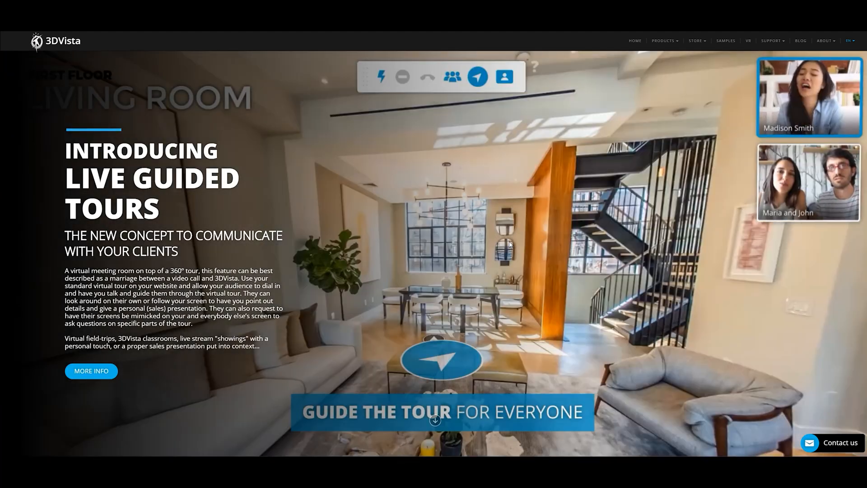
left_click(440, 360)
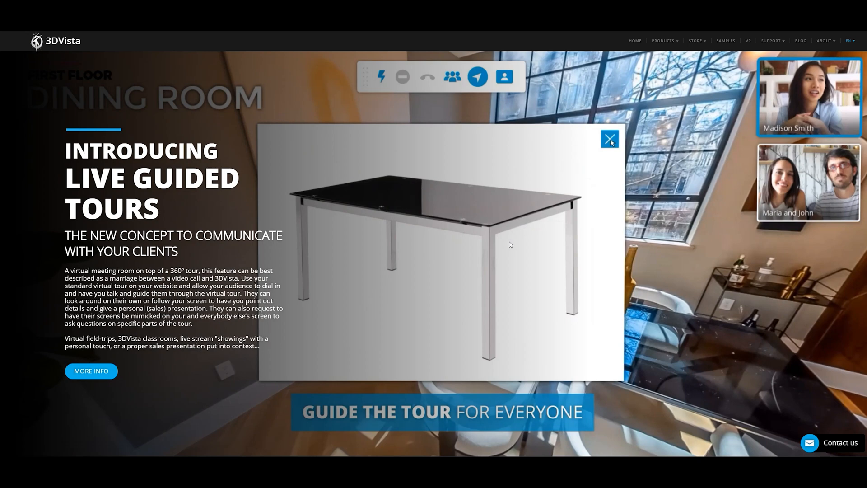
left_click(609, 139)
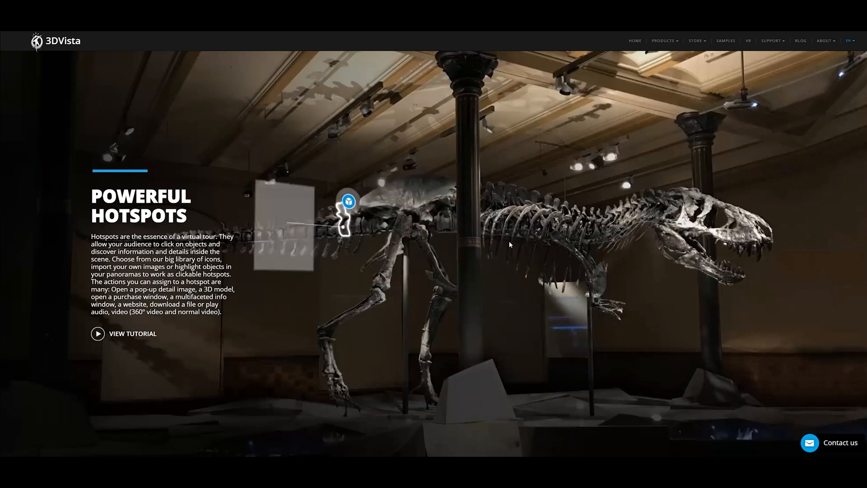
- Open the skull and hip hotspots on the dinosaur skeleton
left_click(348, 201)
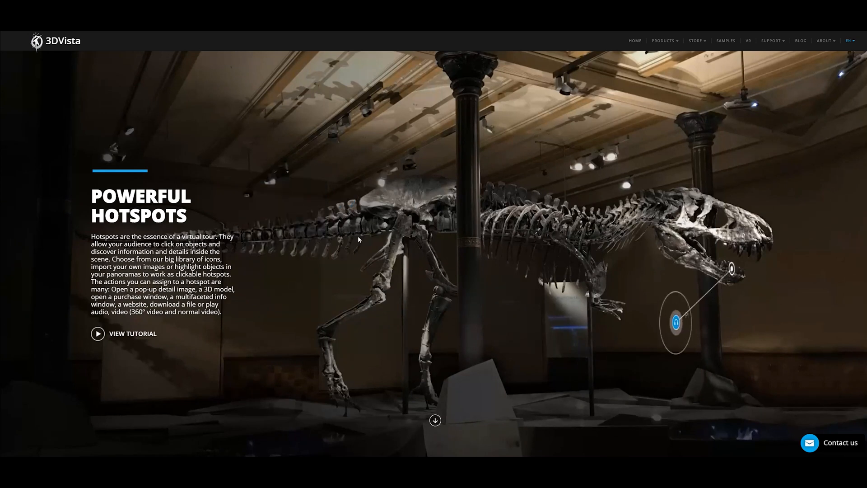
left_click(674, 323)
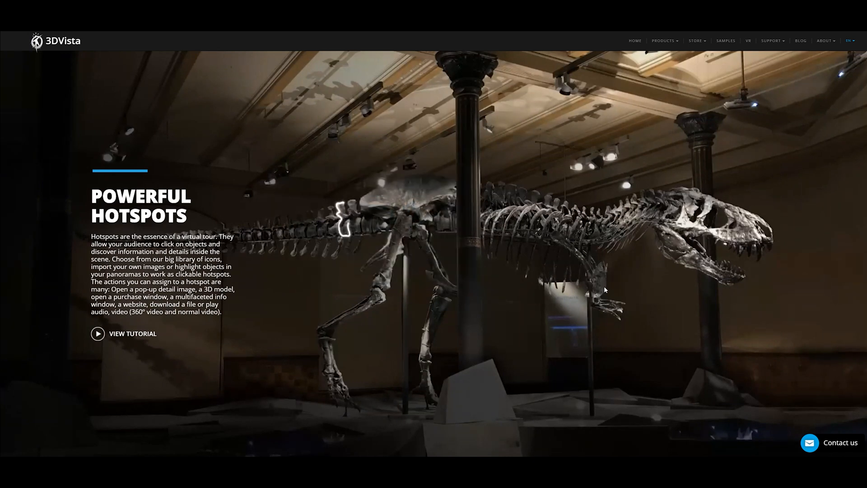
left_click(348, 202)
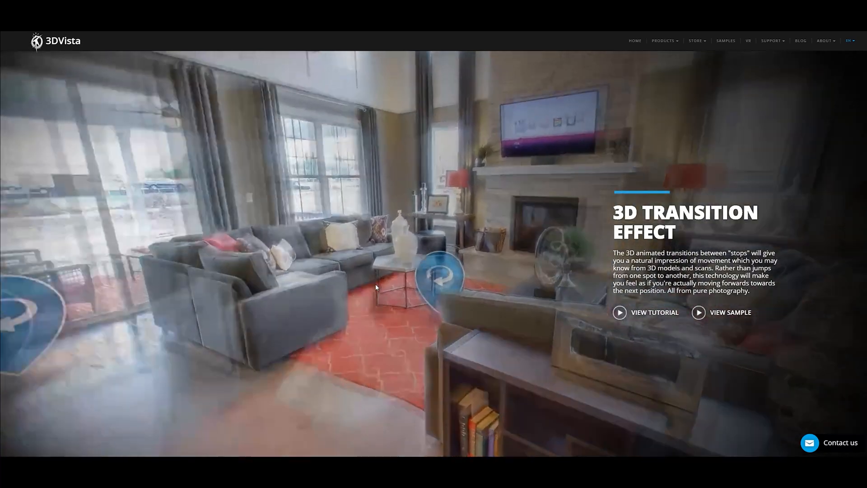
- Jump through the house stops to the next room, sofa area and dining area
left_click(439, 276)
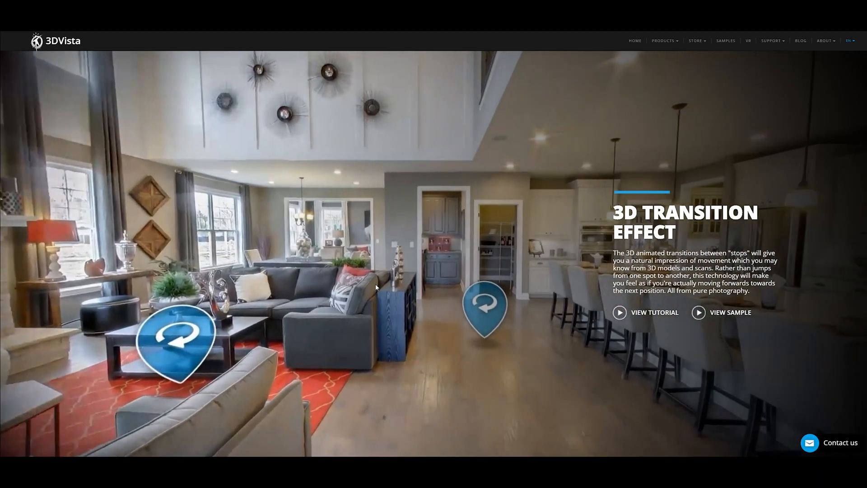
left_click(484, 307)
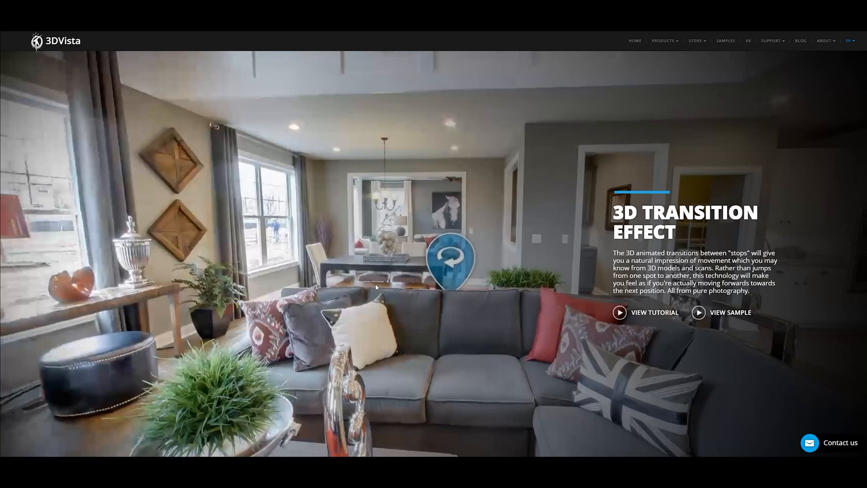
left_click(450, 257)
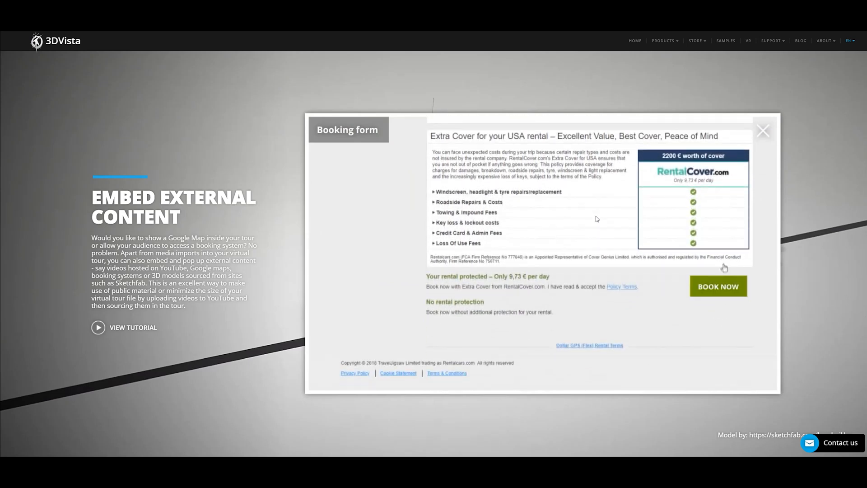
- Choose the rental cover offer in the embedded booking form near Book Now
left_click(762, 130)
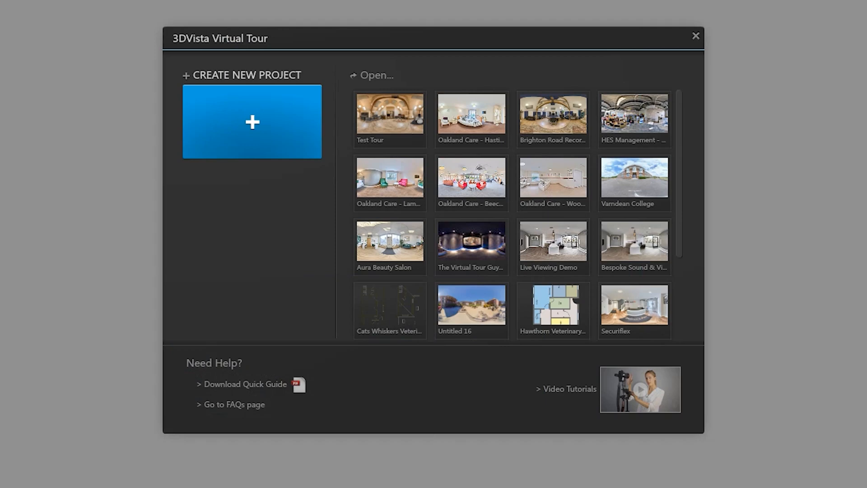
mouse_move(260, 127)
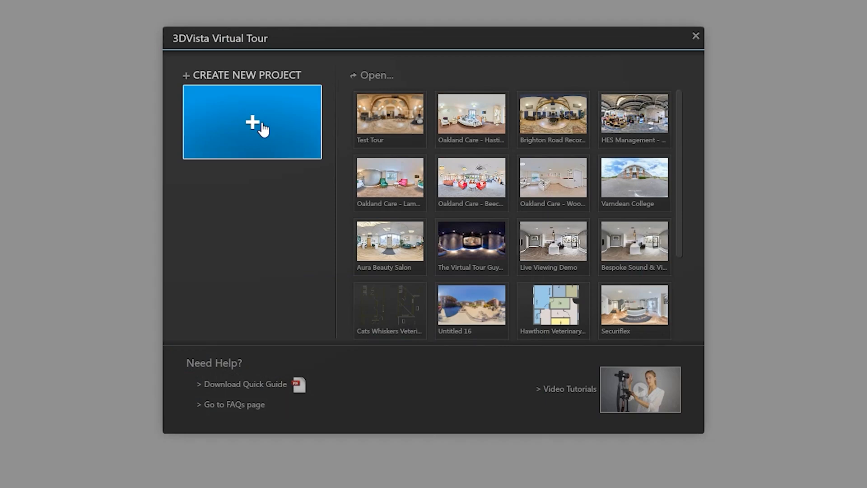
- Create a new project from the start screen to bring up the Select a Skin window
left_click(252, 121)
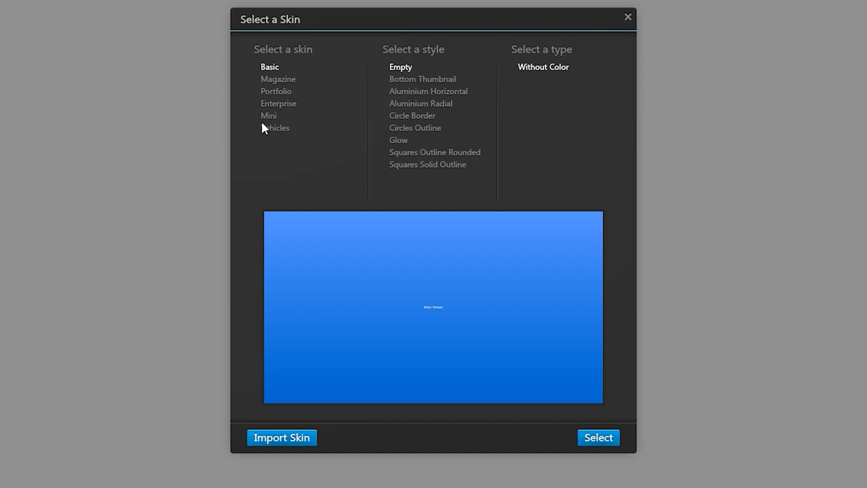
- Apply the Magazine skin in its Real Estate (Blue) style to the new project
left_click(278, 79)
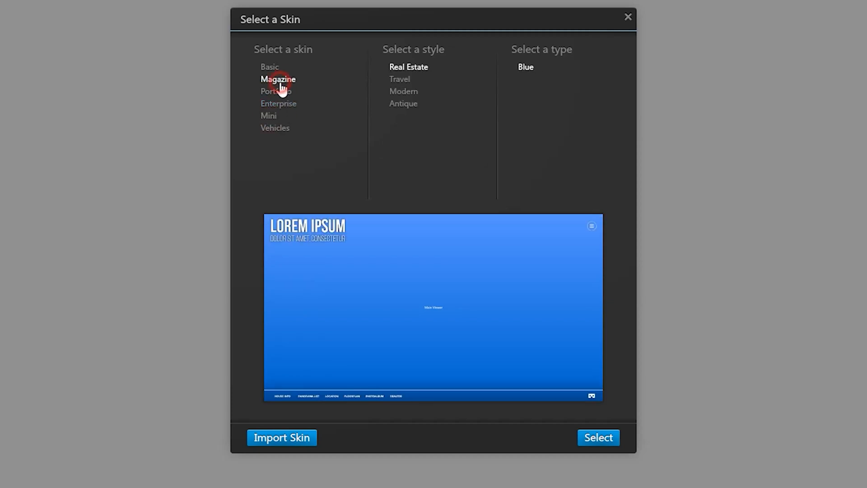
left_click(597, 436)
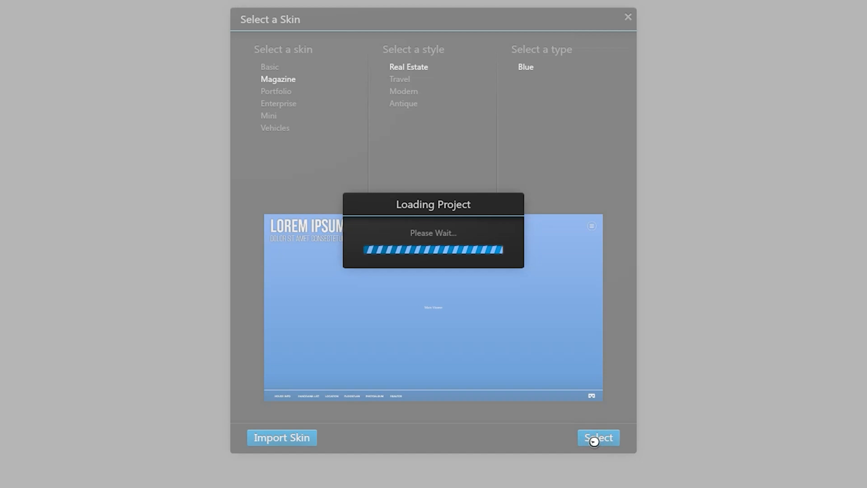
left_click(598, 437)
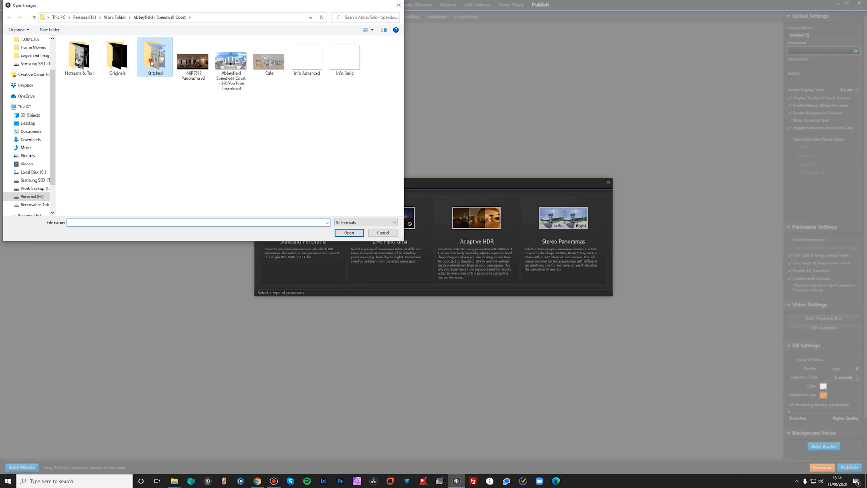
- Import the three panorama images and order the playlist Front, Reception, Cinema
left_click(348, 232)
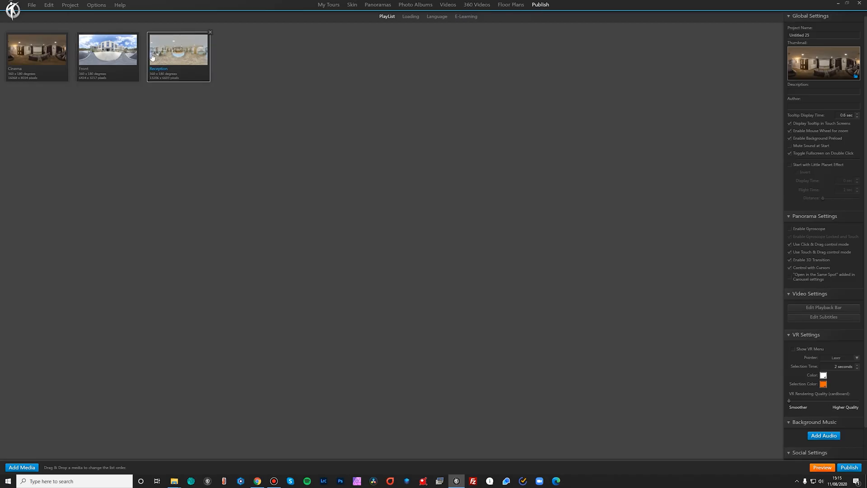
left_click(108, 49)
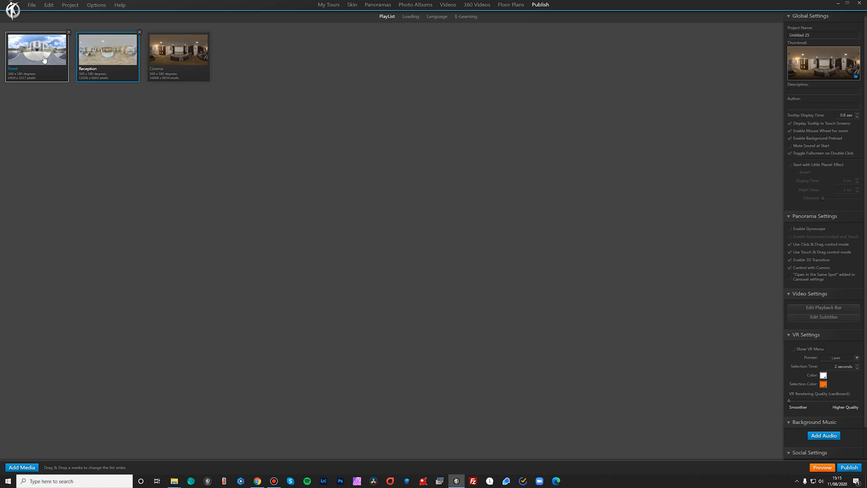
- Open the Front panorama and turn its view toward the building's entrance doors
double_click(36, 50)
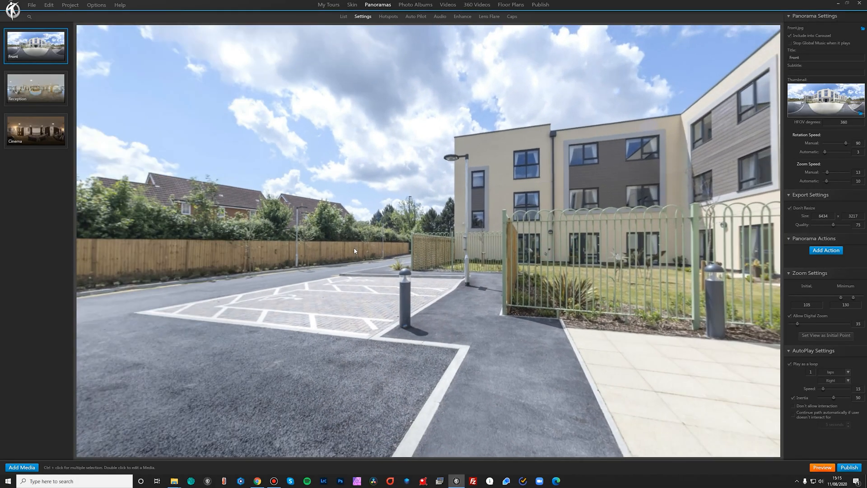
left_click_drag(354, 251, 528, 286)
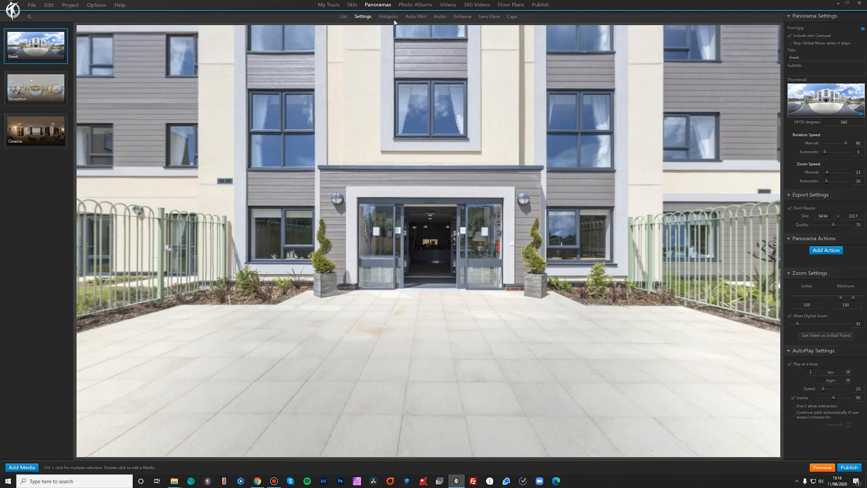
left_click(388, 16)
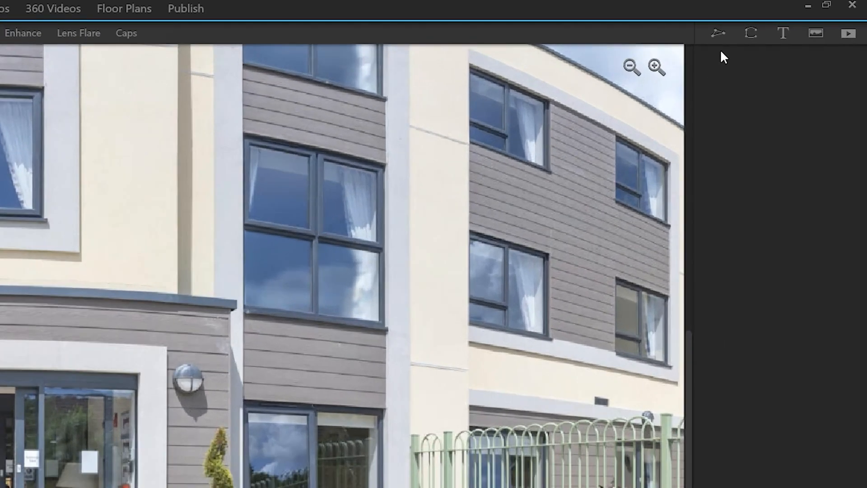
mouse_move(717, 33)
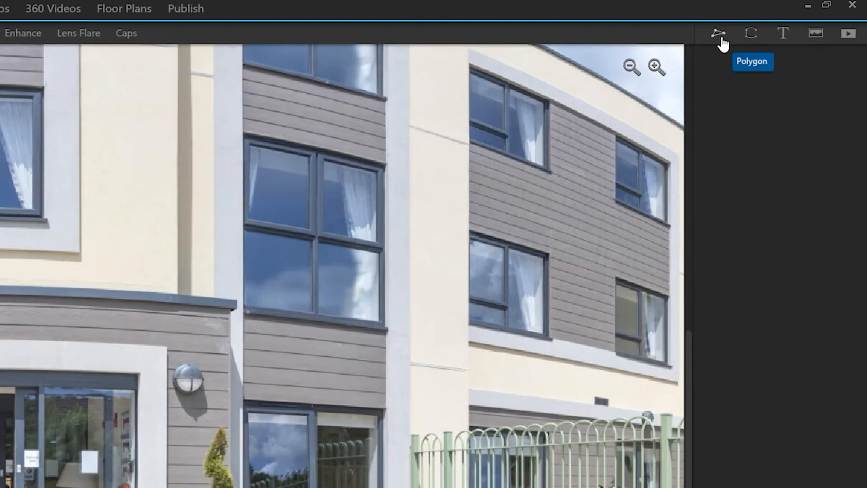
- Add an image hotspot using a door icon from the library filtered to Doors
left_click(717, 33)
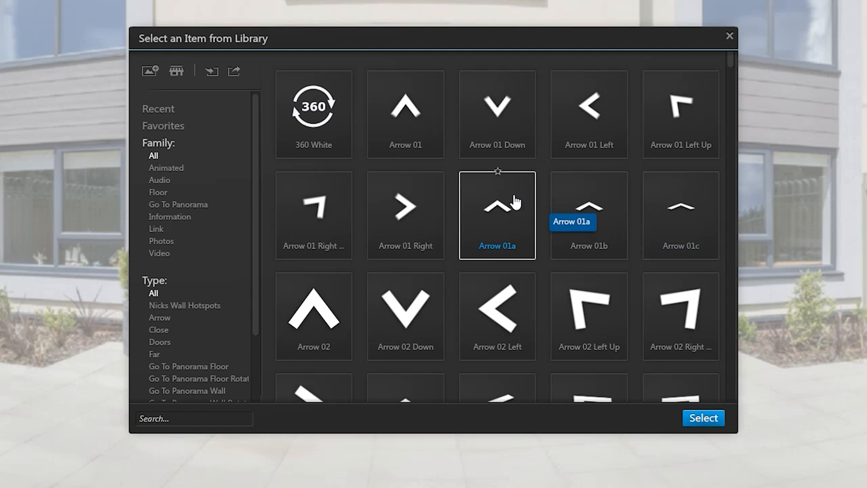
left_click(405, 214)
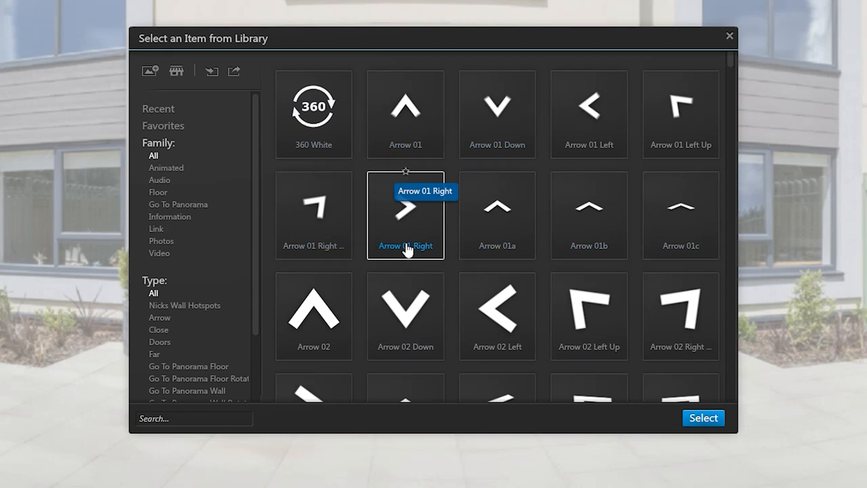
mouse_move(497, 216)
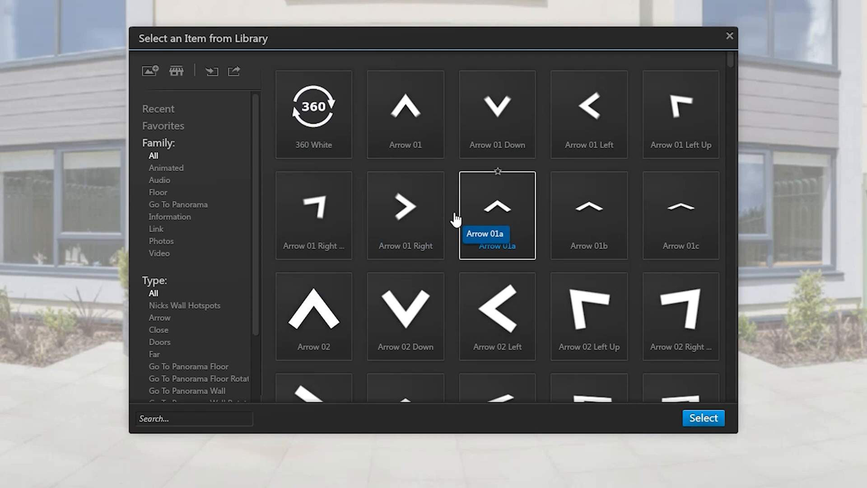
scroll("down", 3)
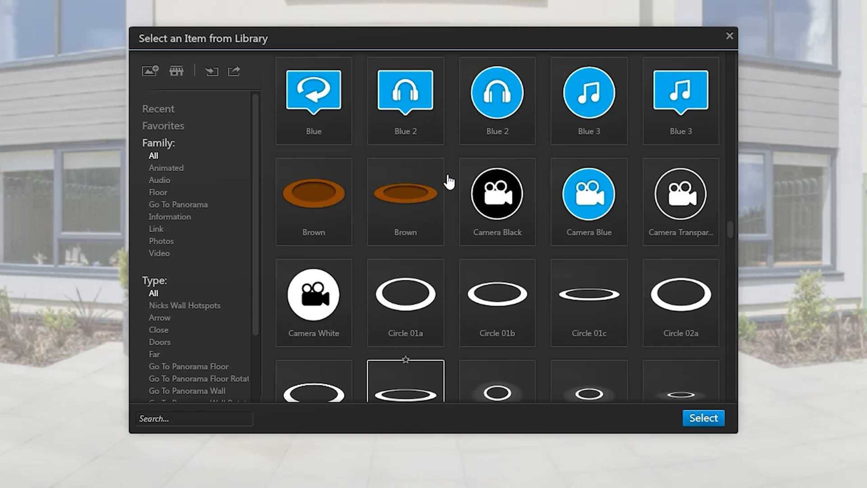
scroll("down", 3)
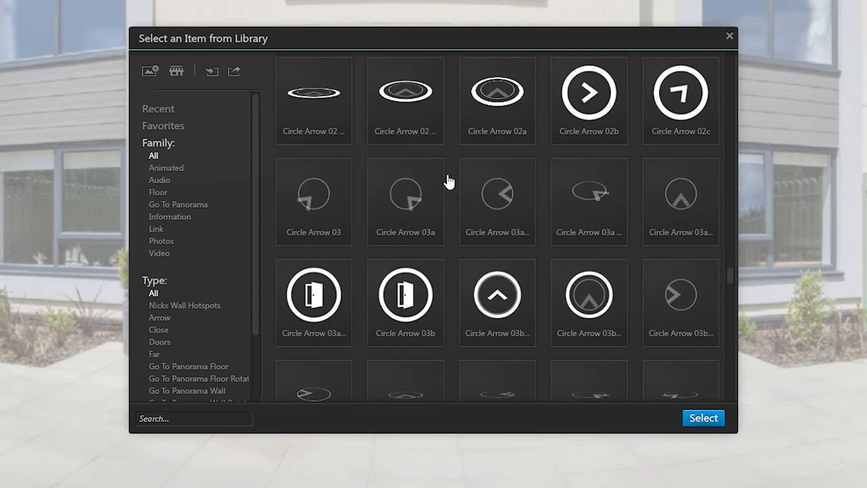
left_click(159, 342)
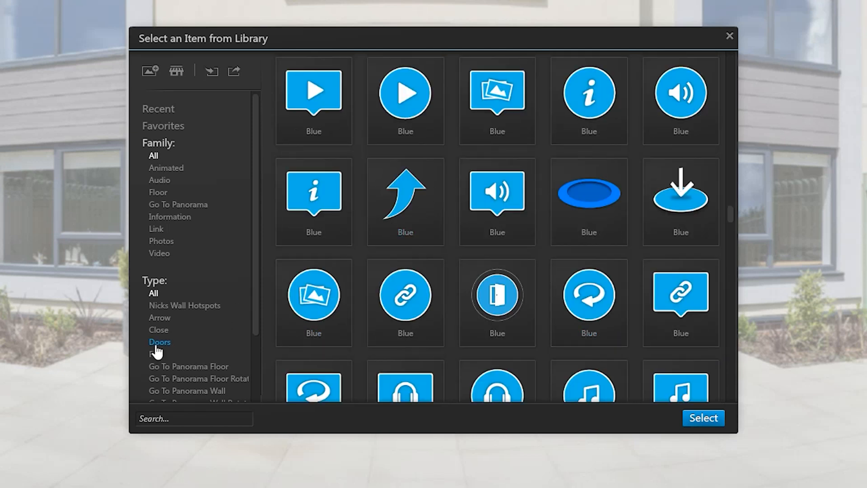
left_click(159, 342)
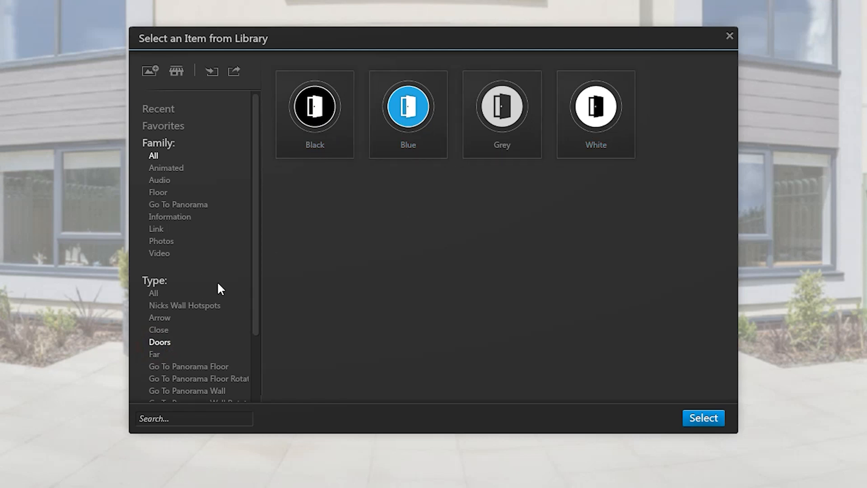
left_click(166, 167)
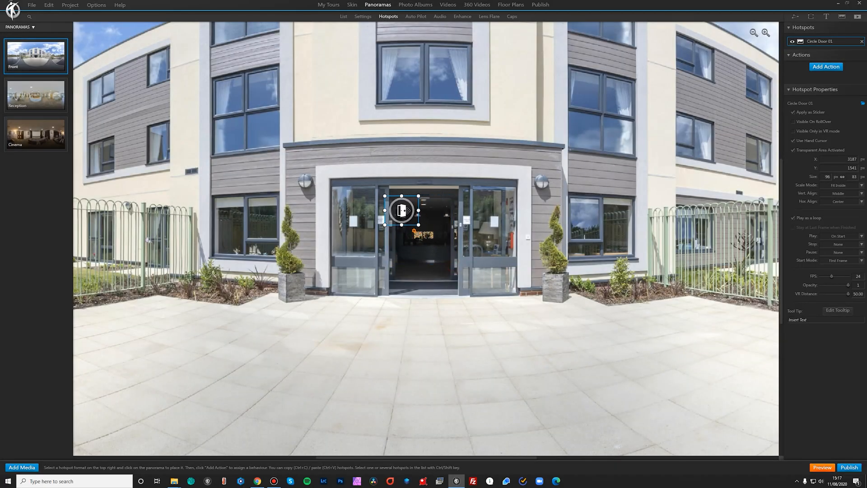
- Move the door hotspot into the doorway and make it open the Reception panorama
left_click_drag(401, 210, 425, 241)
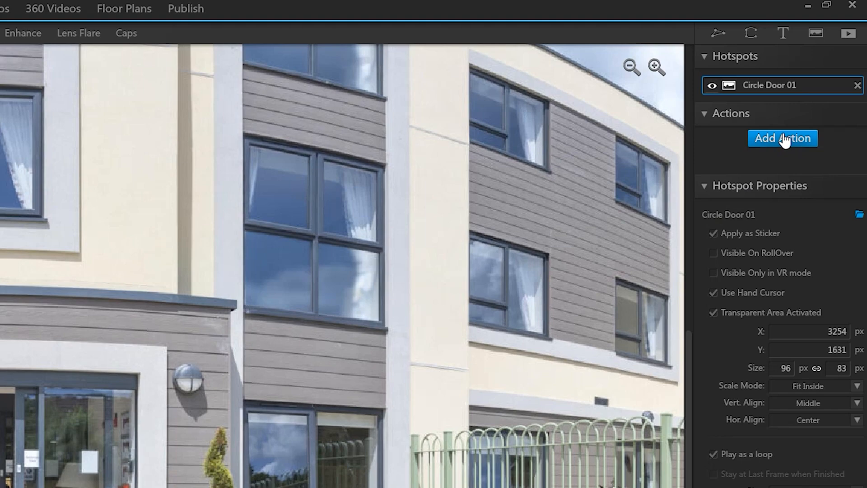
left_click(781, 138)
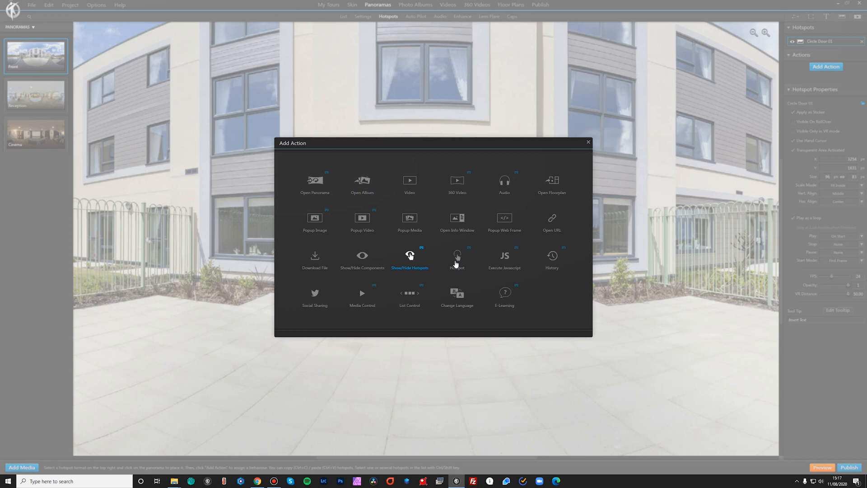
left_click(314, 183)
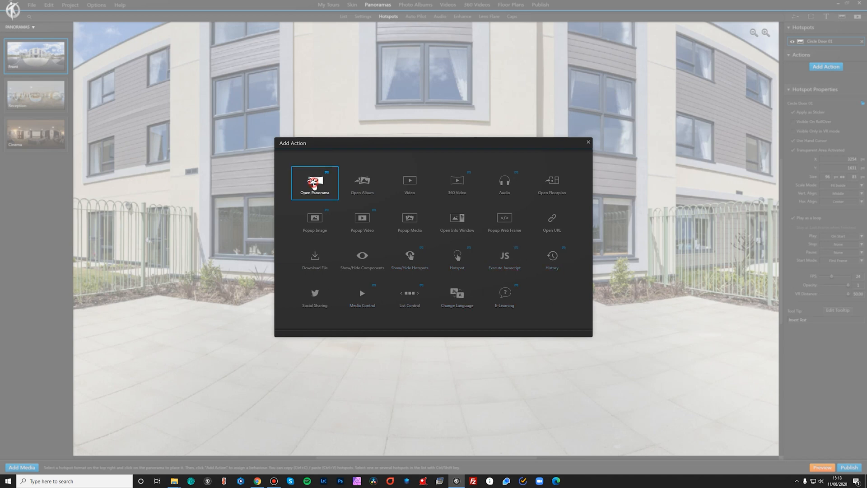
left_click(315, 182)
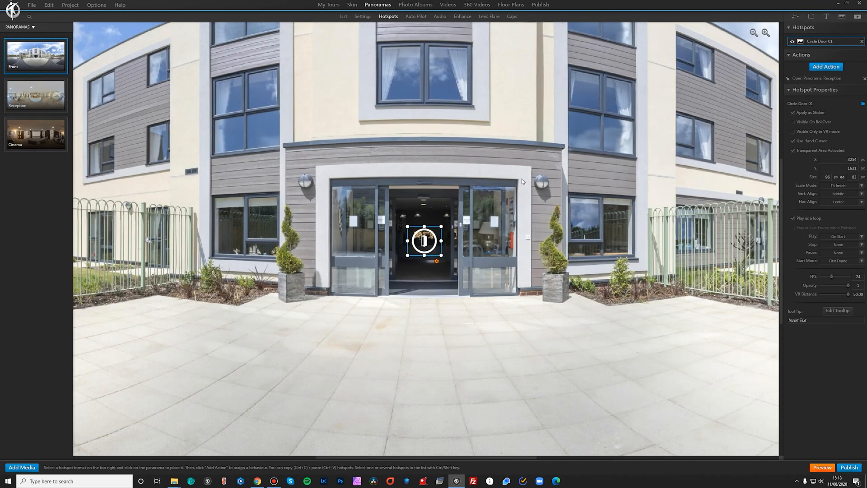
left_click(511, 16)
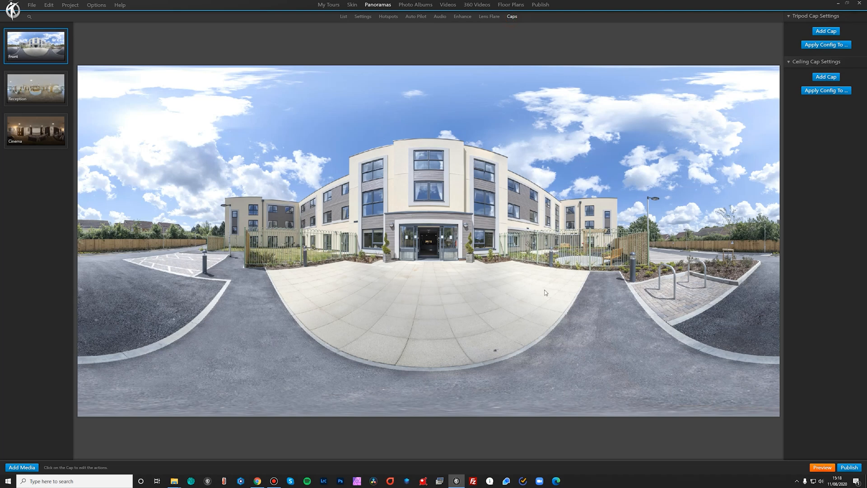
mouse_move(362, 394)
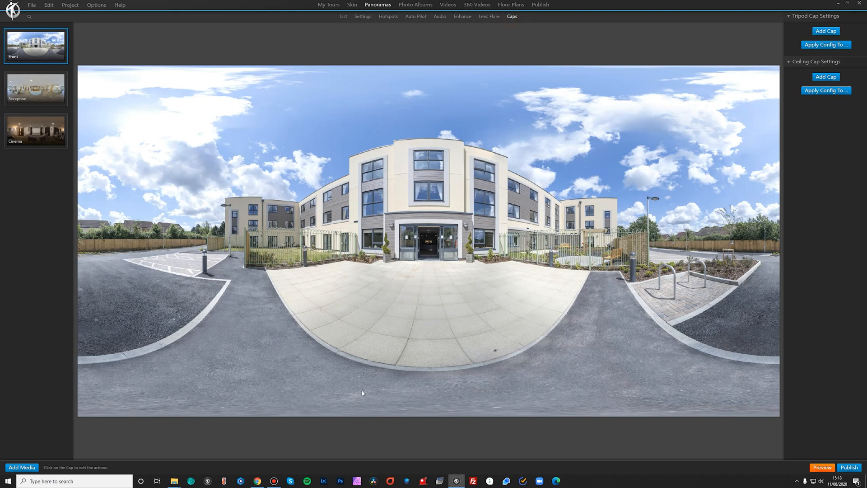
mouse_move(483, 398)
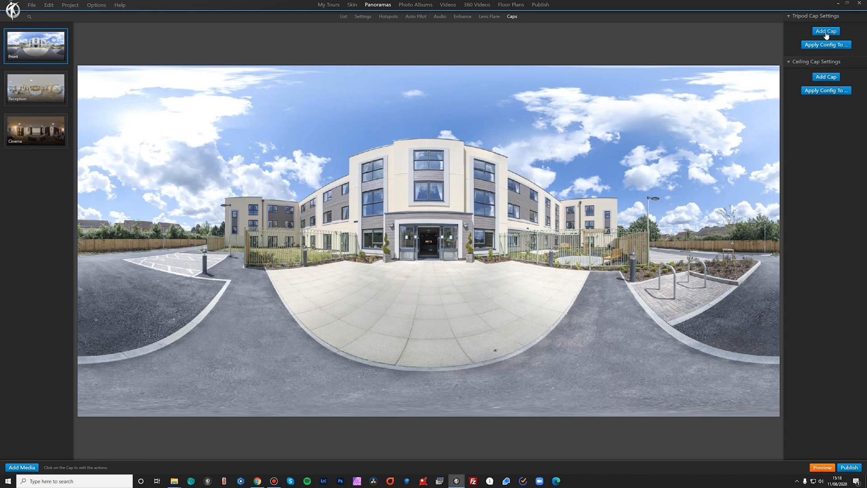
- Add the TVTG - White Cap as the Front panorama's tripod cap
left_click(825, 31)
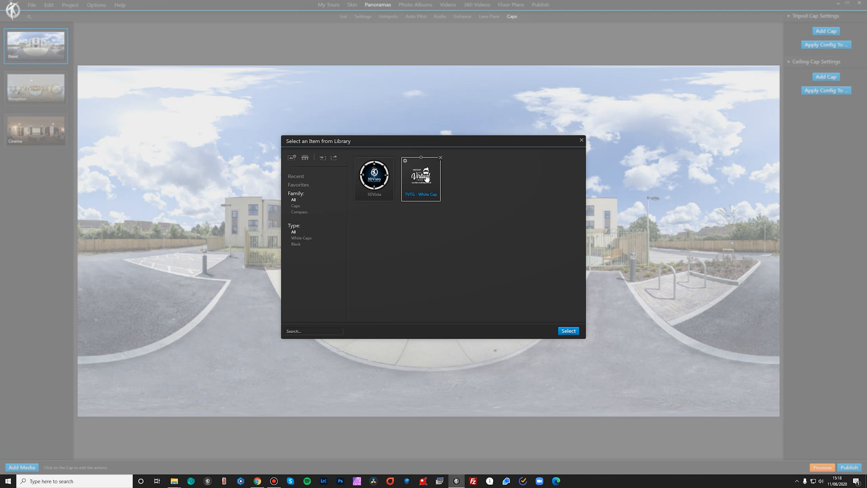
mouse_move(416, 188)
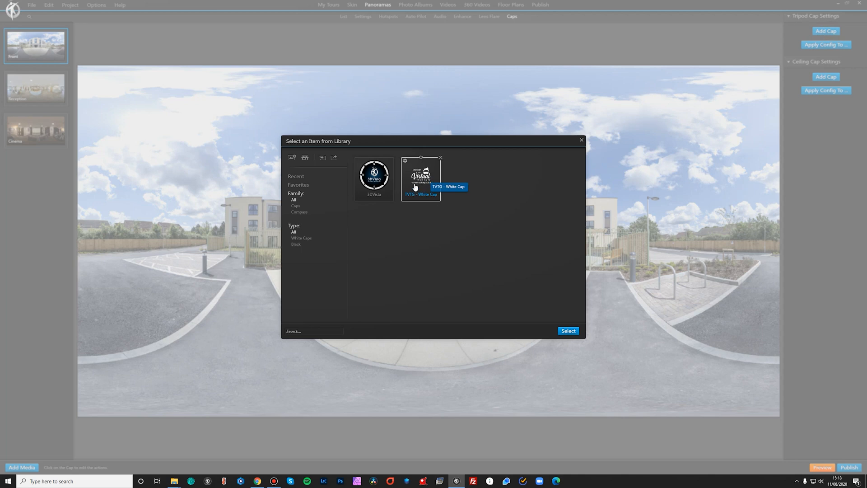
left_click(421, 177)
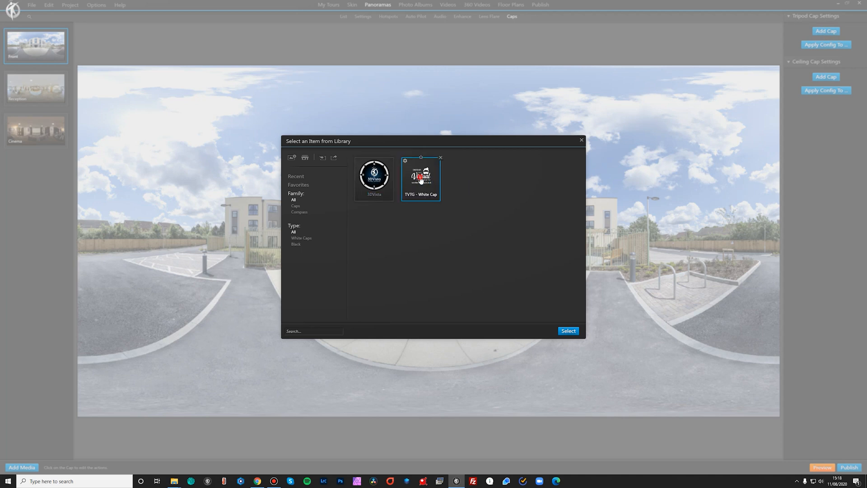
left_click(568, 330)
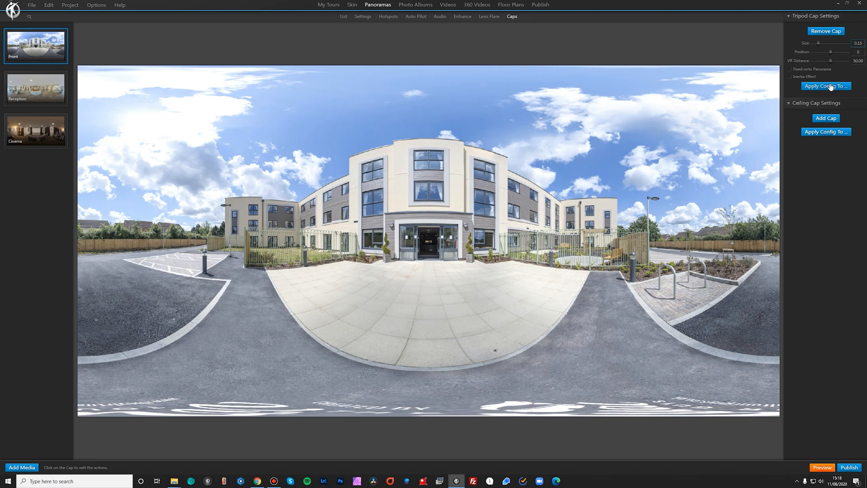
- Copy Front's tripod cap configuration to both the Reception and Cinema panoramas
left_click(825, 86)
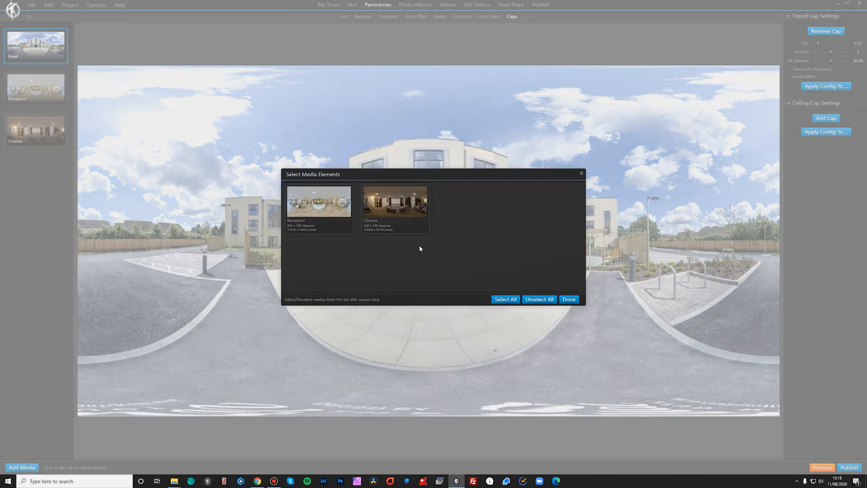
mouse_move(450, 231)
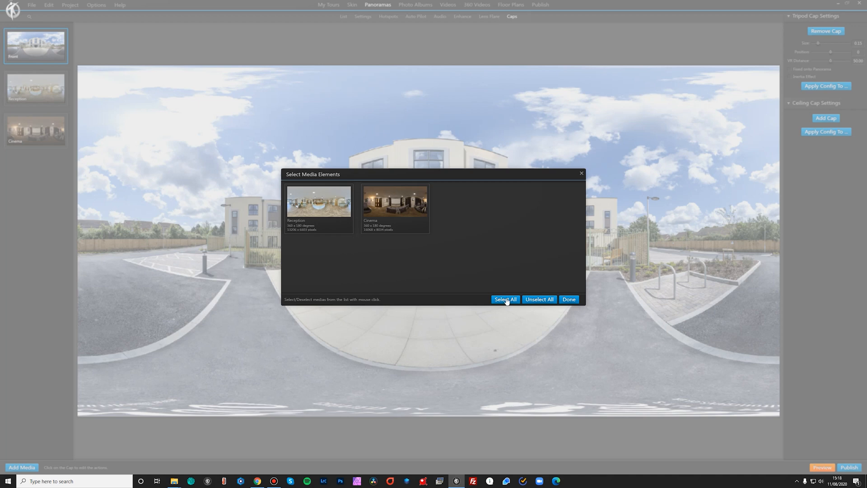
left_click(504, 299)
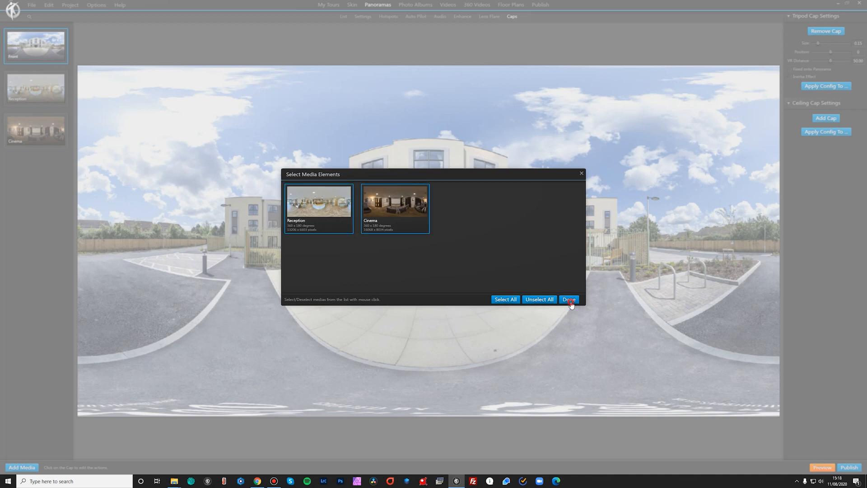
left_click(568, 299)
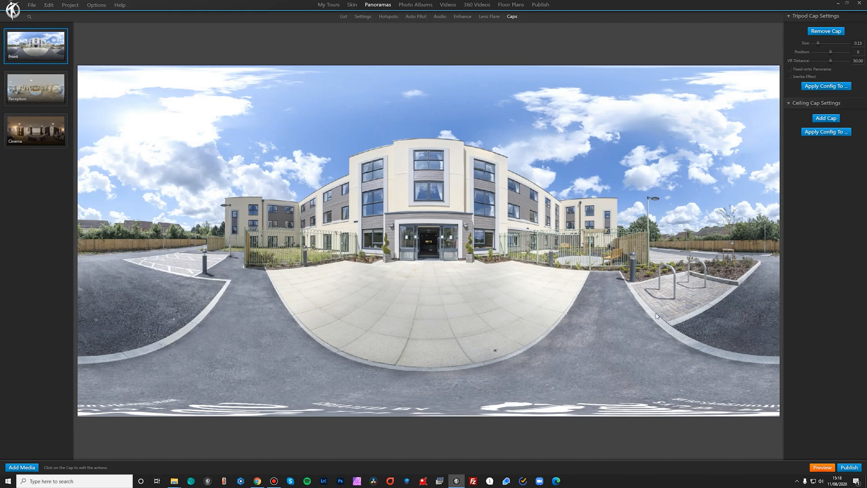
- On Reception, add a door hotspot opening Front, then begin a second hotspot's action
left_click(35, 87)
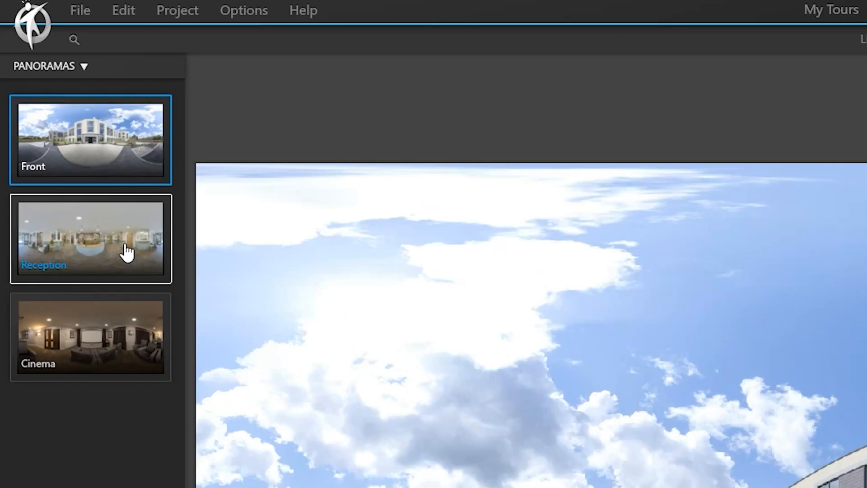
left_click(90, 238)
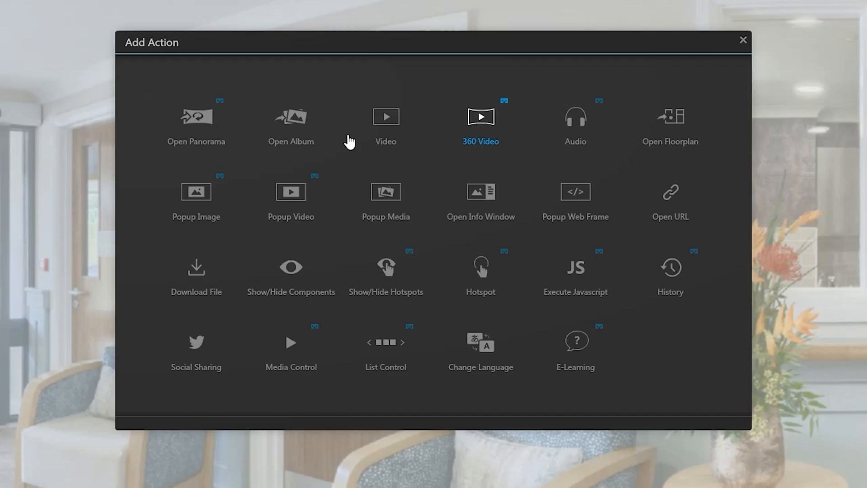
left_click(480, 124)
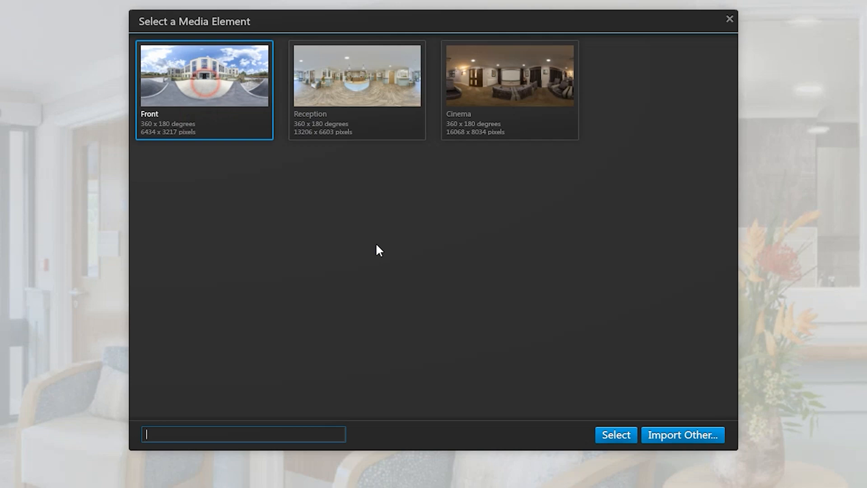
left_click(615, 434)
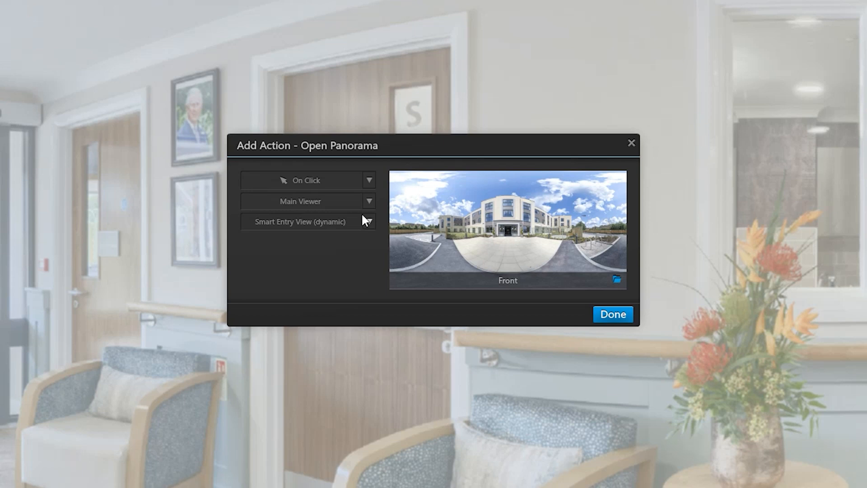
mouse_move(334, 226)
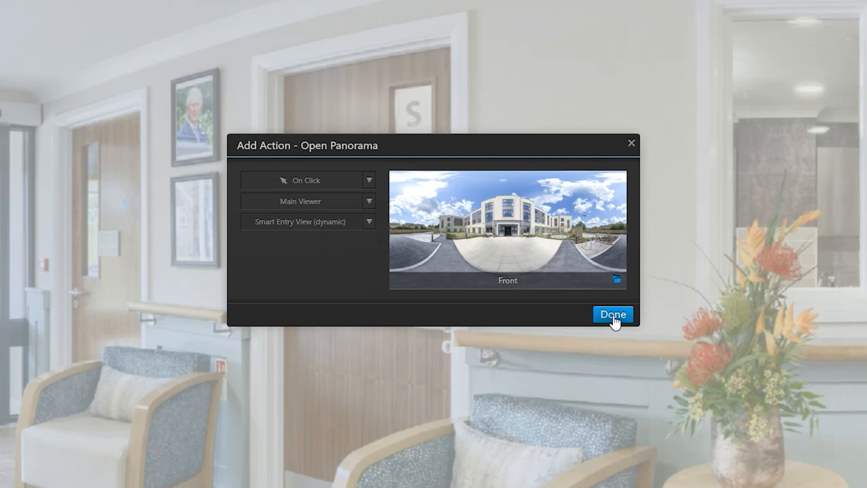
left_click(612, 314)
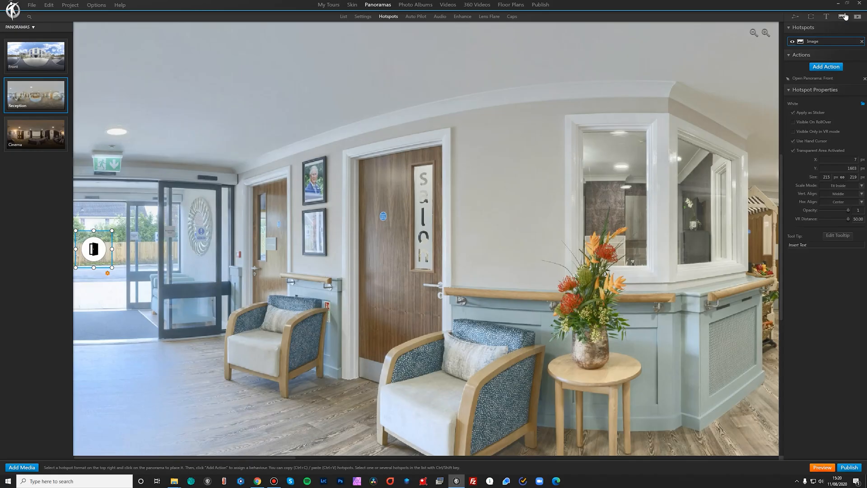
left_click(825, 67)
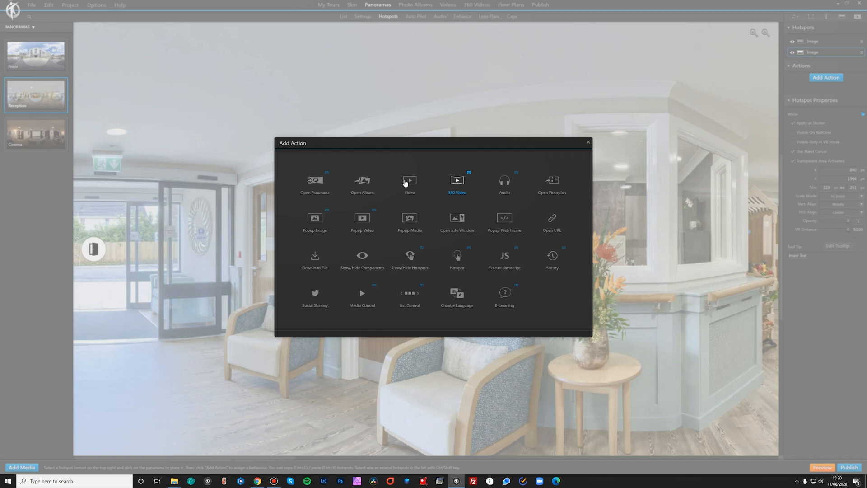
left_click(314, 182)
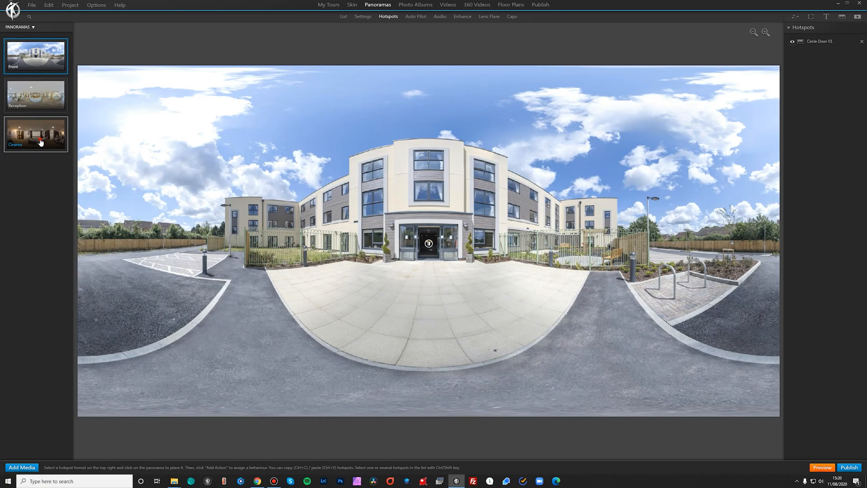
- Add a video hotspot on the Cinema panorama's projector screen, set to play on start
left_click(35, 133)
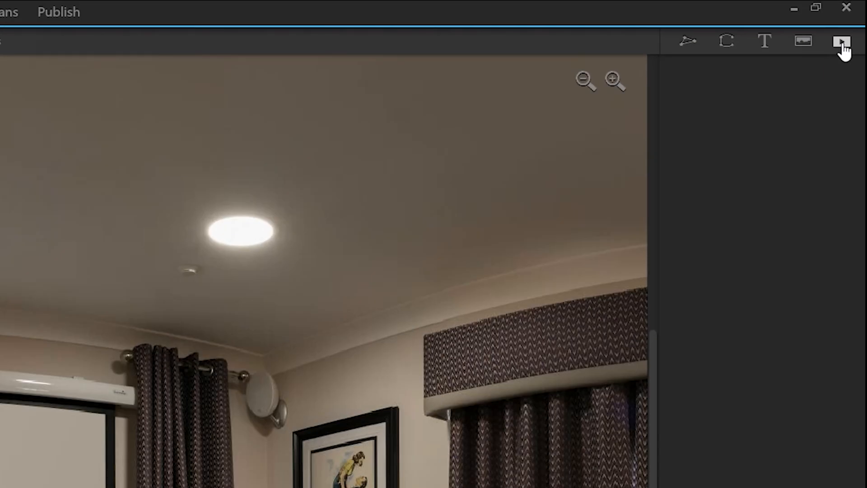
left_click(840, 41)
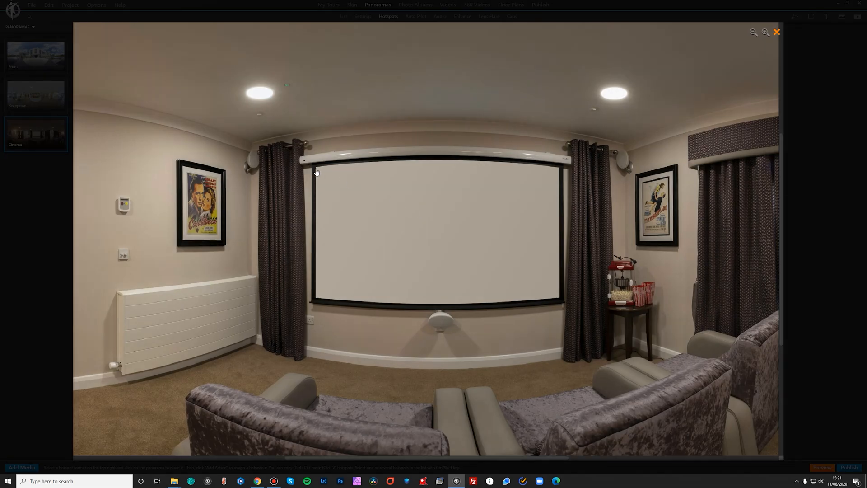
left_click(318, 168)
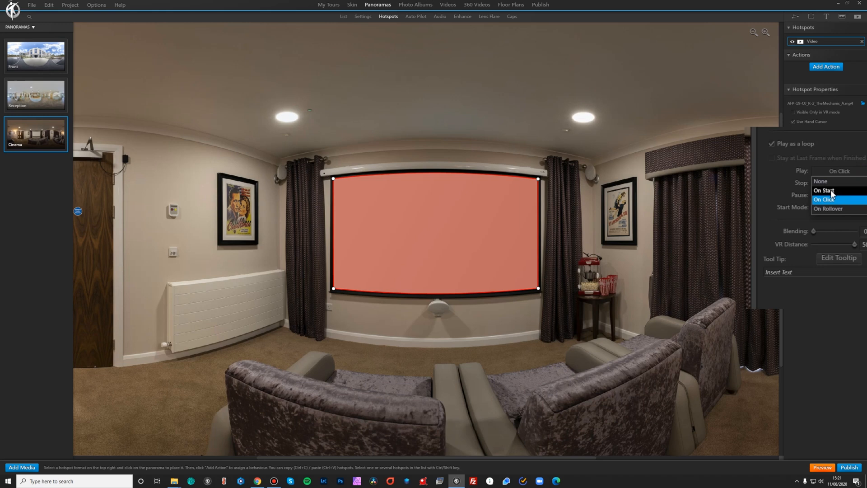
left_click(823, 190)
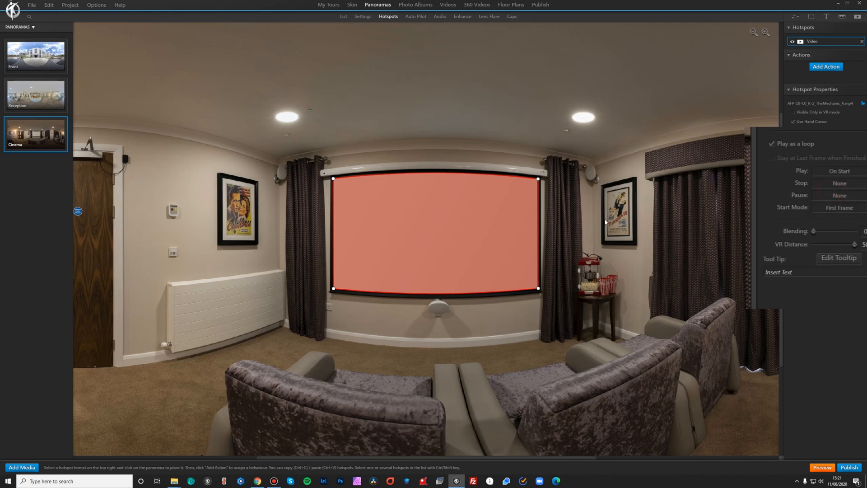
mouse_move(562, 244)
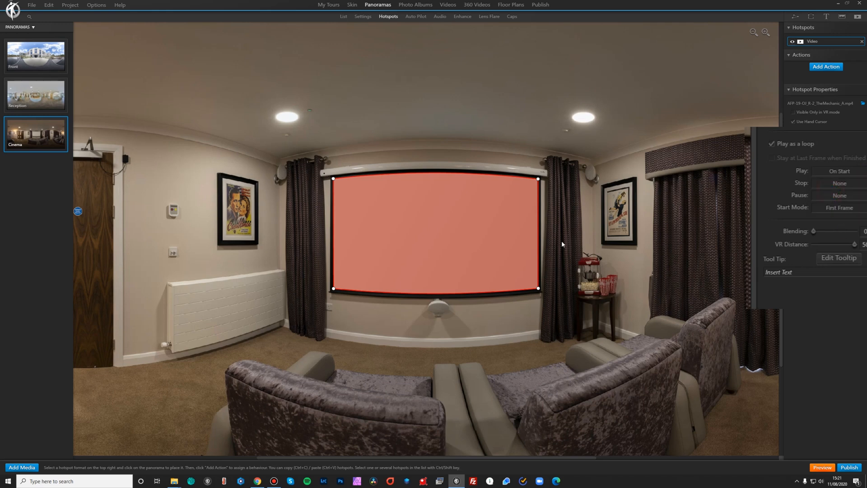
mouse_move(620, 222)
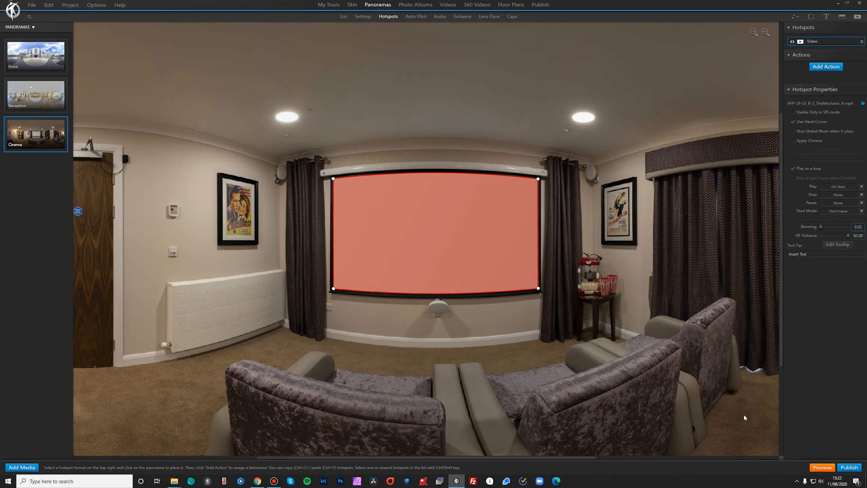
- Preview the tour and walk from Front through Reception into the Cinema panorama
left_click(822, 467)
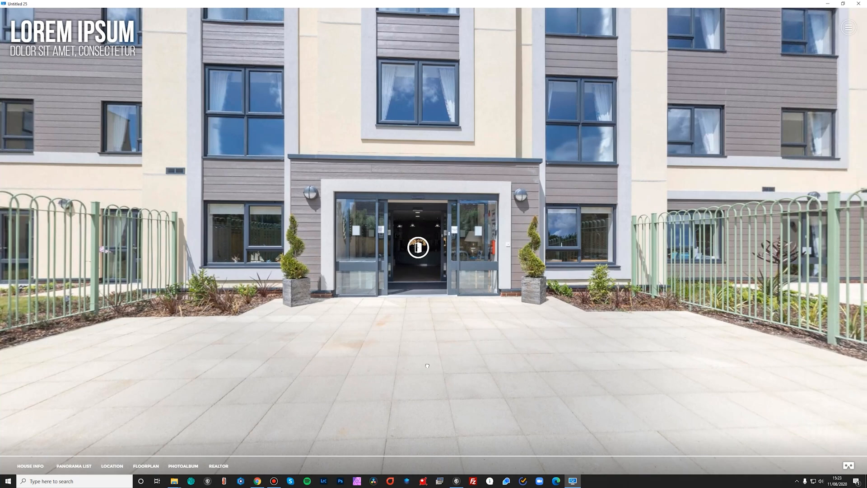
left_click(417, 248)
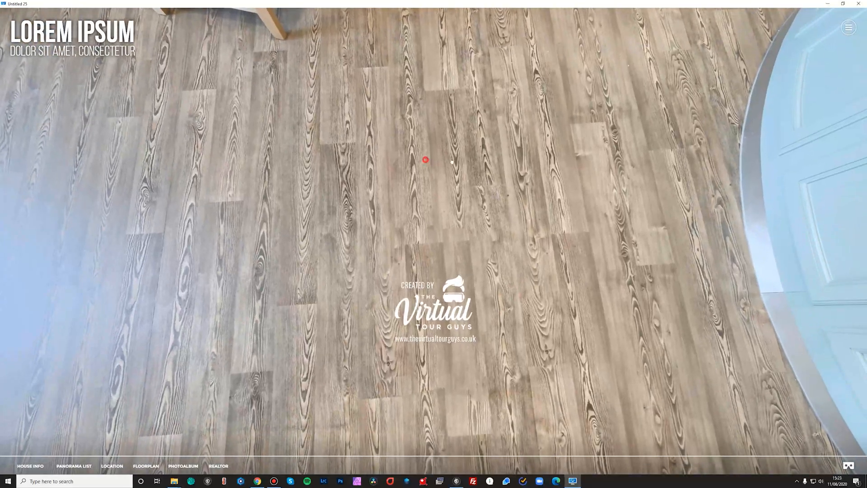
left_click(424, 160)
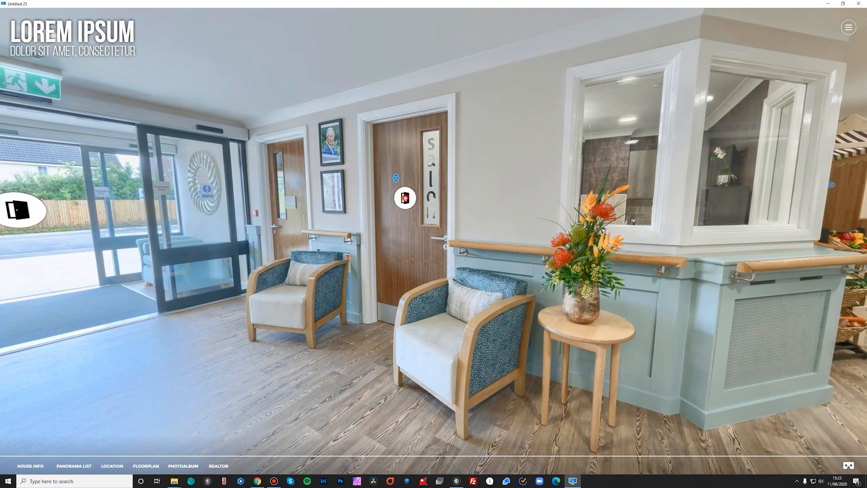
left_click(404, 197)
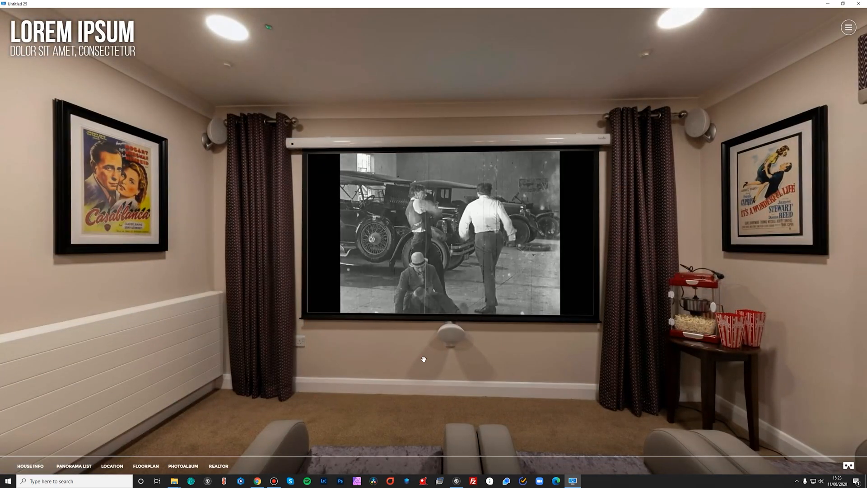